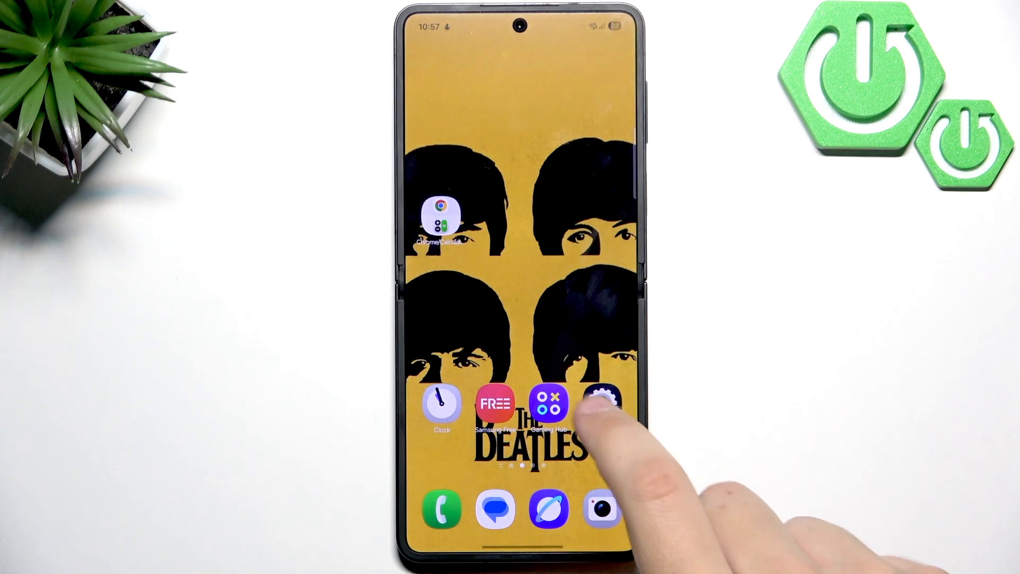
# Go into Settings > Connections to reach the Bluetooth page, currently showing off
pyautogui.click(604, 402)
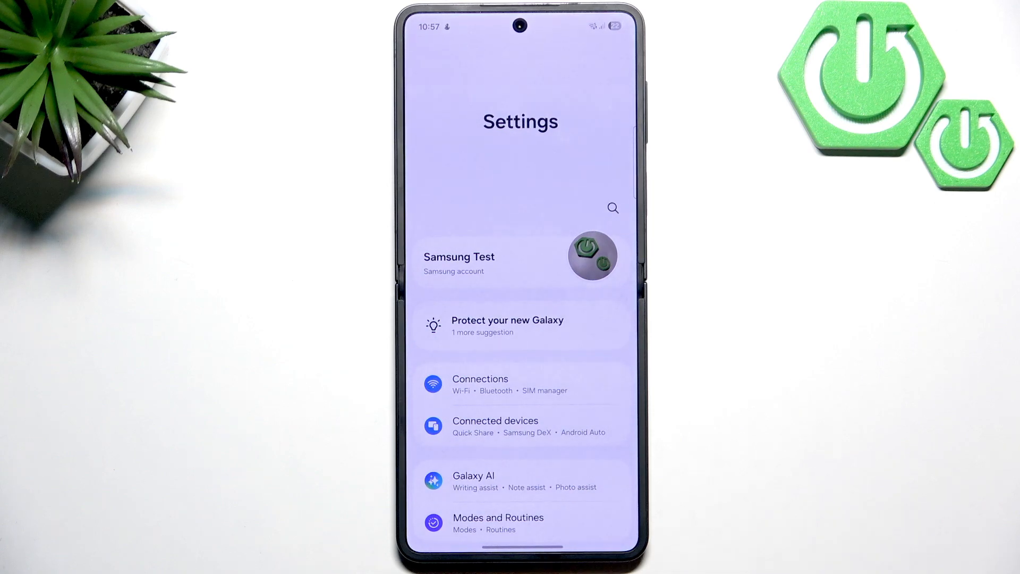
pyautogui.click(480, 383)
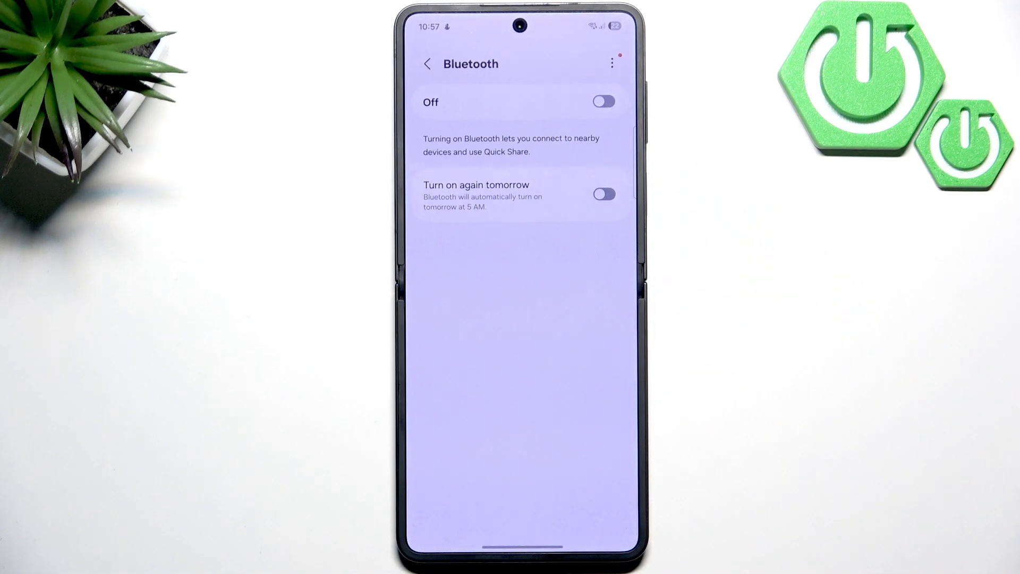
# Turn Bluetooth on, dismiss tips and stop scanning, turn it off with confirmation, then back on
pyautogui.click(602, 102)
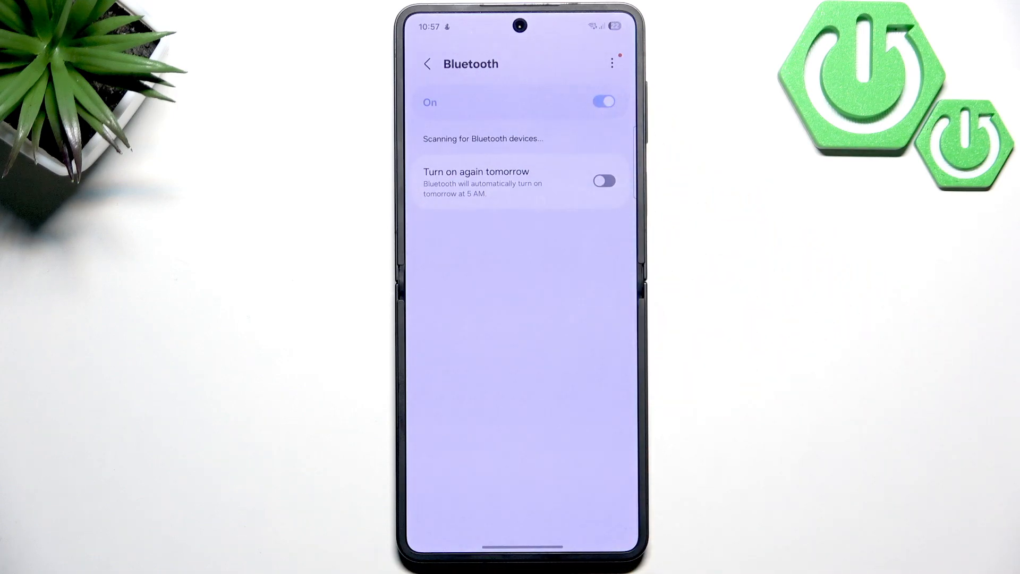
pyautogui.click(610, 63)
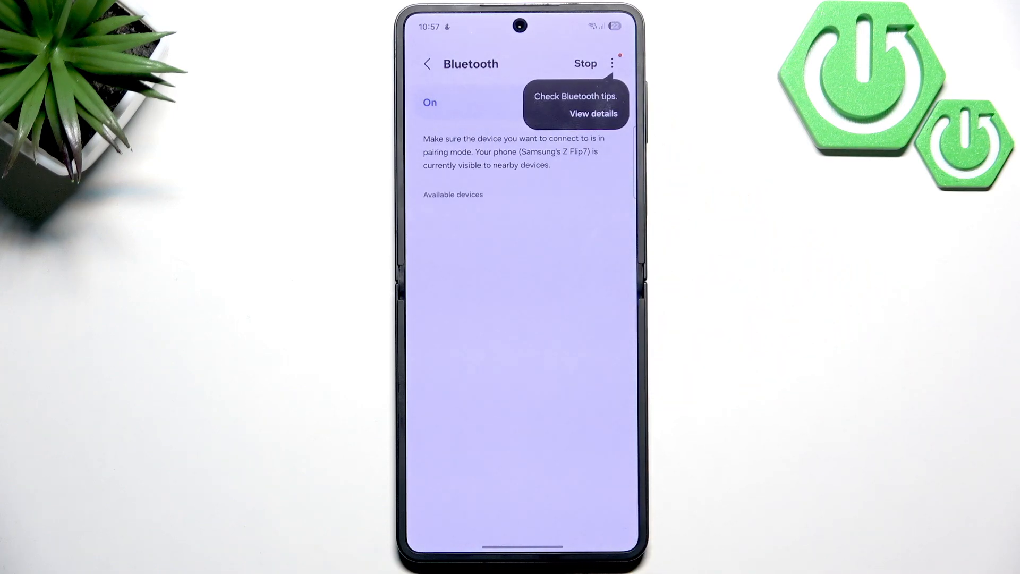
pyautogui.click(584, 63)
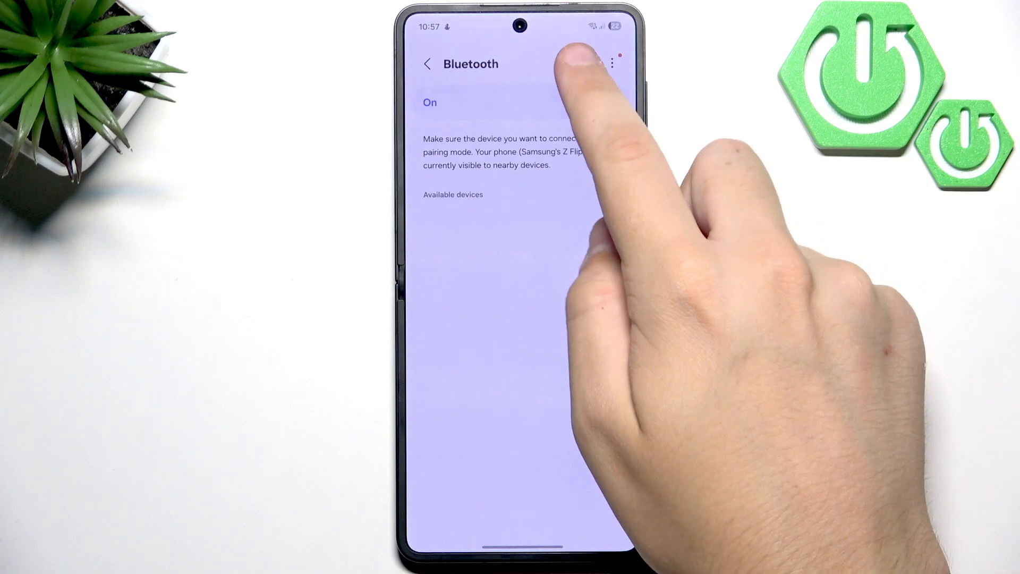
pyautogui.click(602, 102)
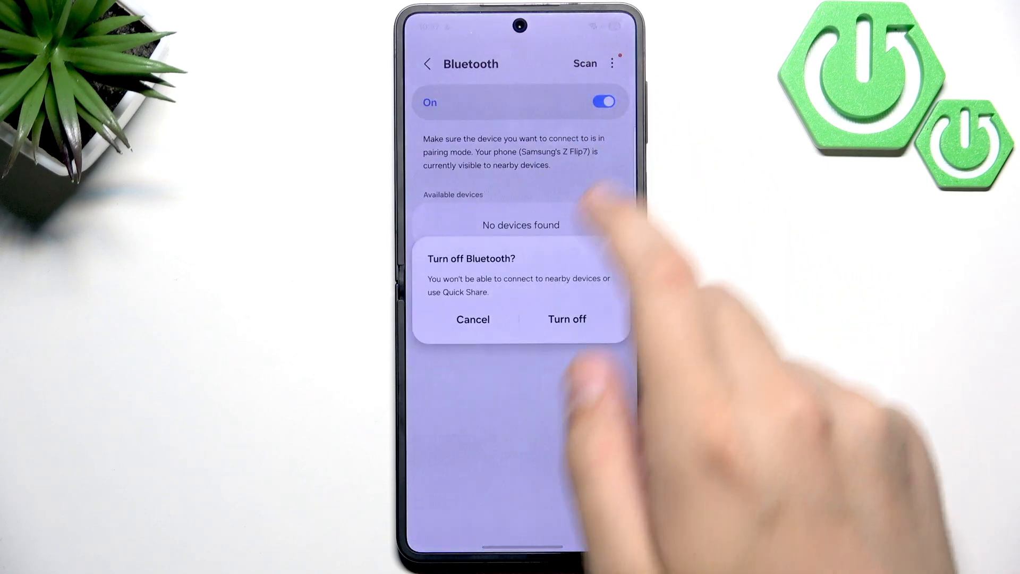
pyautogui.click(566, 318)
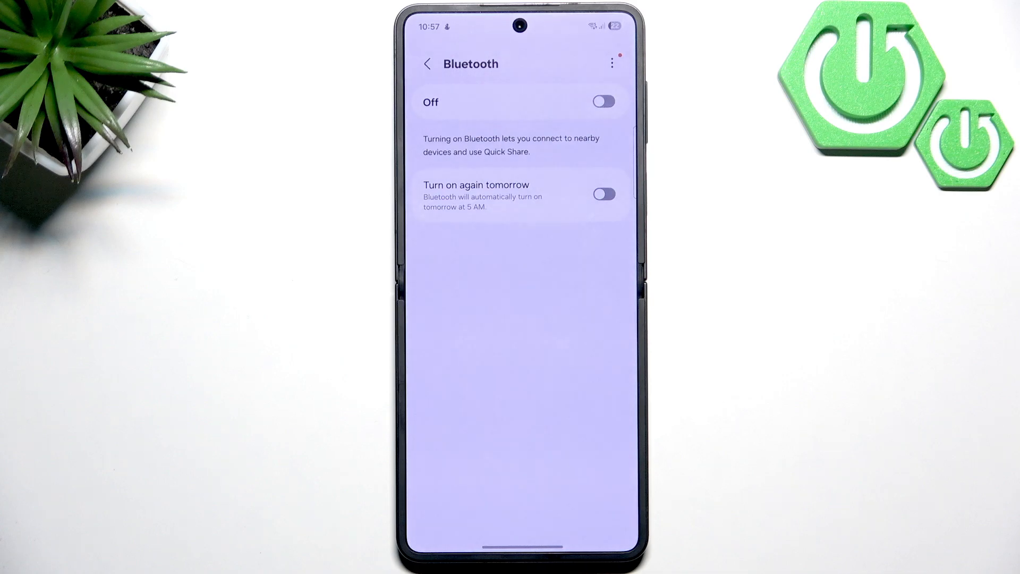
pyautogui.click(604, 102)
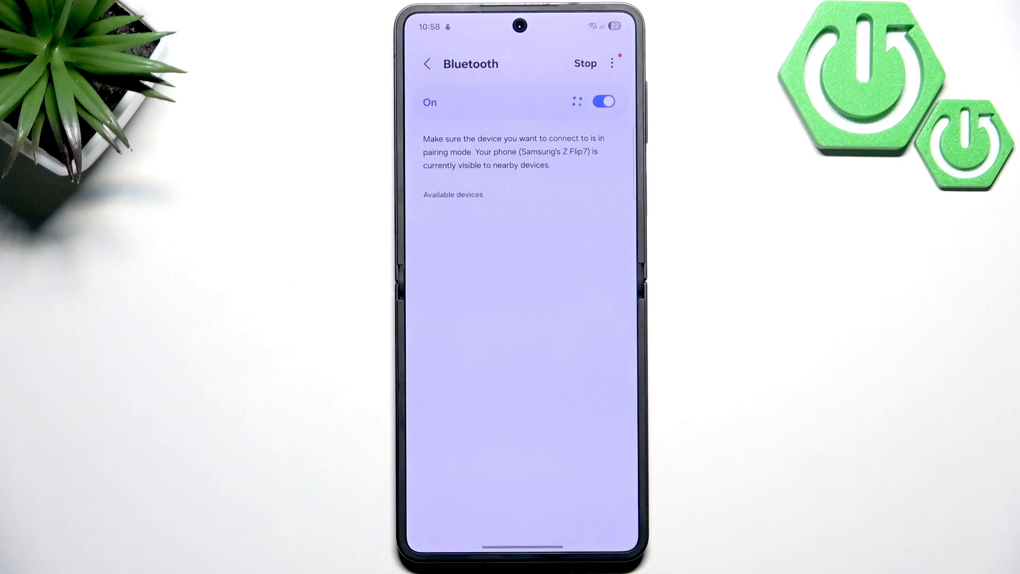
# Bring up the power menu showing Power off and Restart, leaving Bluetooth on
pyautogui.click(585, 63)
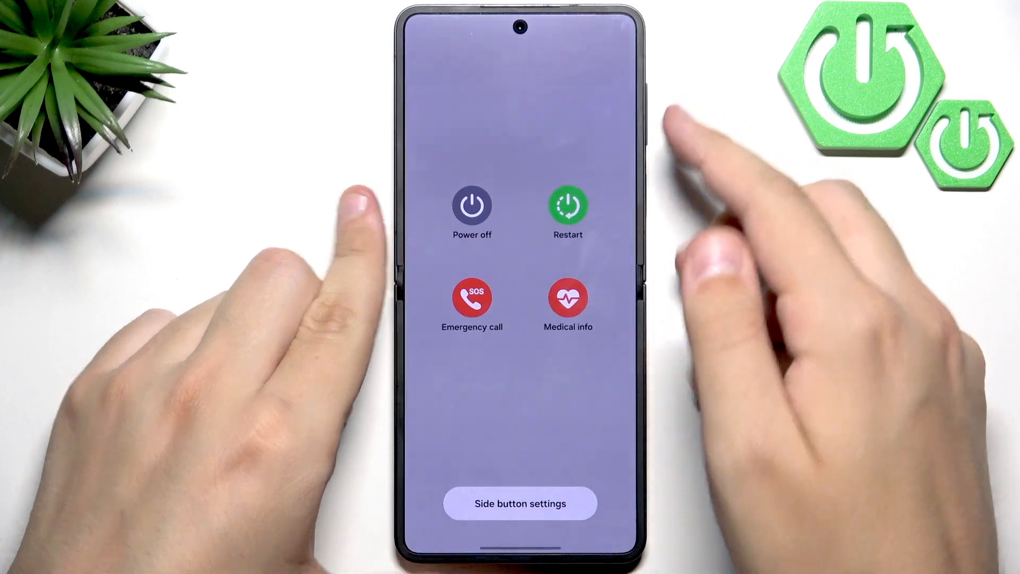
# Restart the phone and return to the home screen with apps after reboot
pyautogui.click(567, 205)
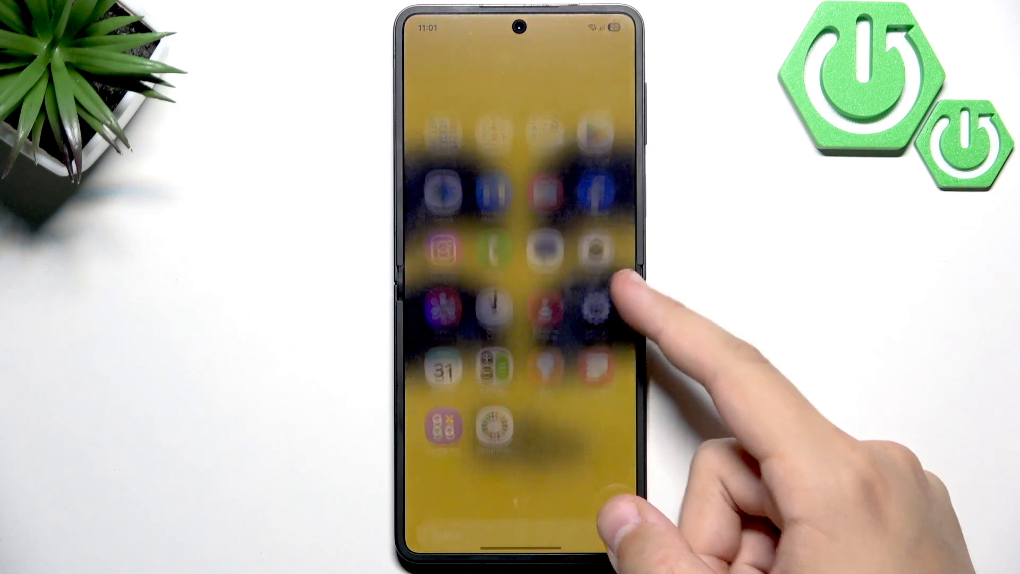
# Reach Software update in Settings and start Download and install to check for updates
pyautogui.click(592, 306)
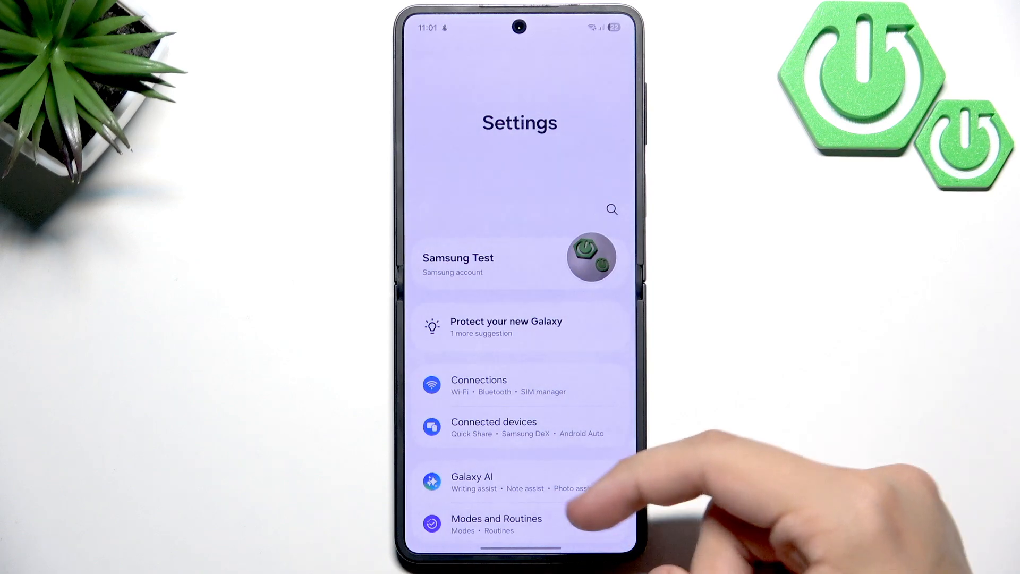
pyautogui.scroll(3)
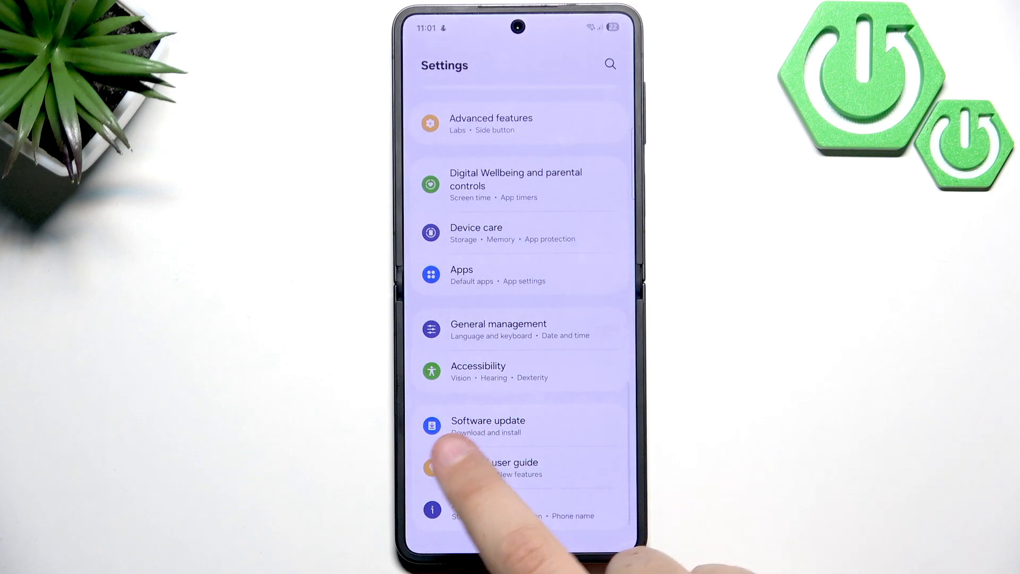
pyautogui.click(487, 426)
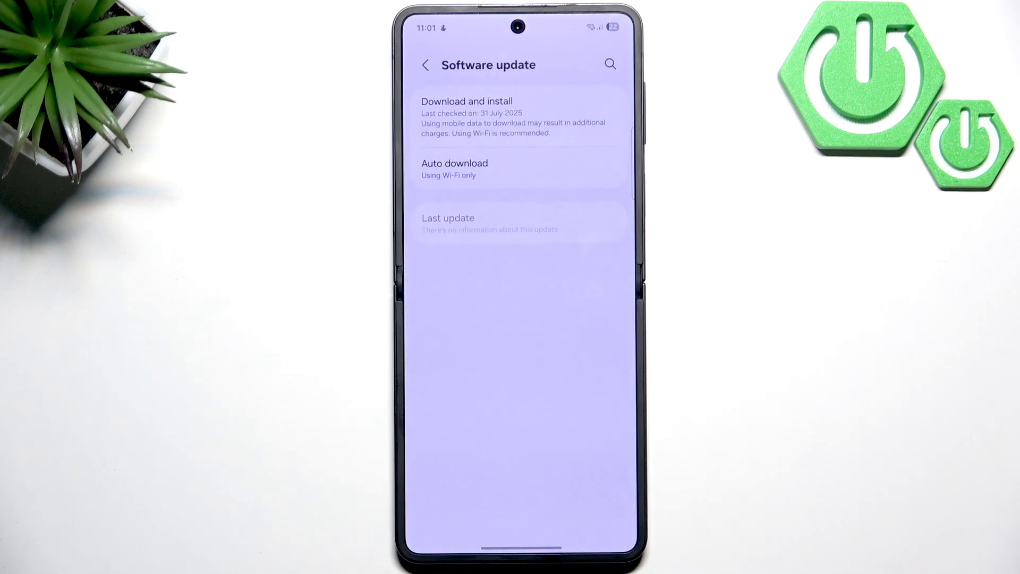
pyautogui.click(518, 117)
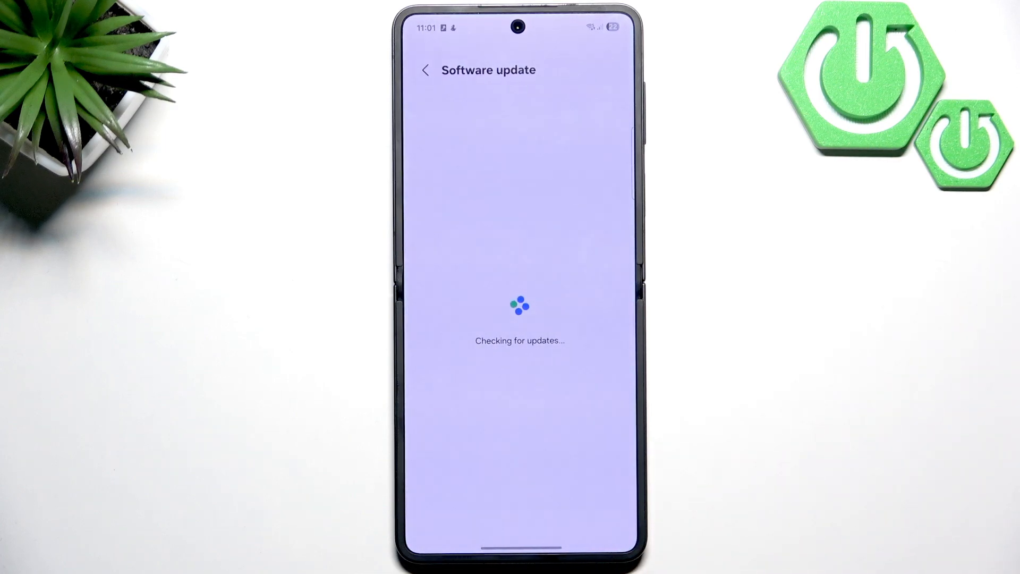